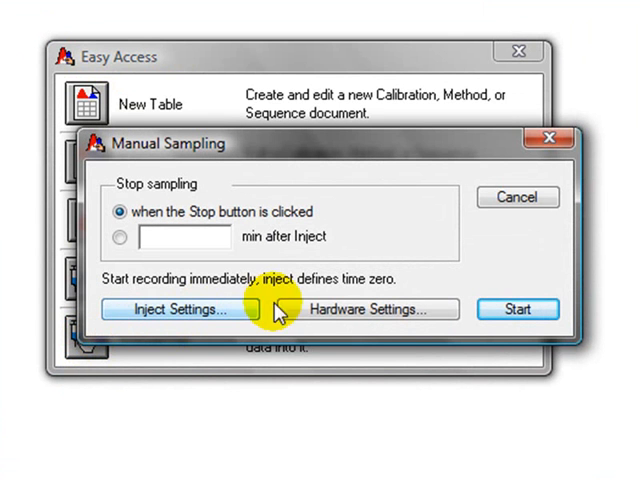
mouse_move(367, 309)
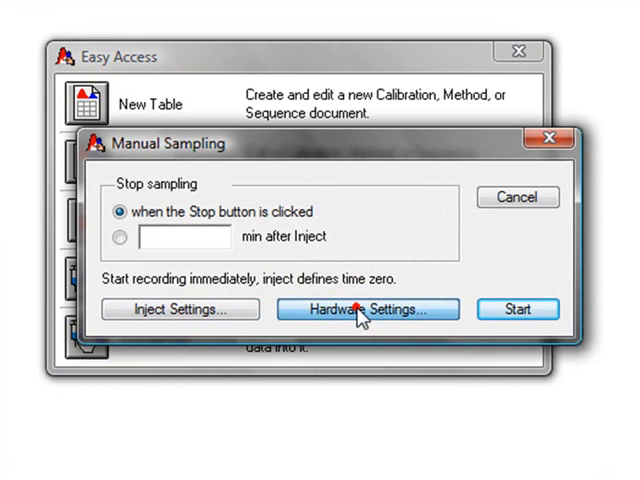
Bring up Hardware Settings showing 20/s sampling speed and Channel 1 on Input 1 at 50 mV.
click(367, 309)
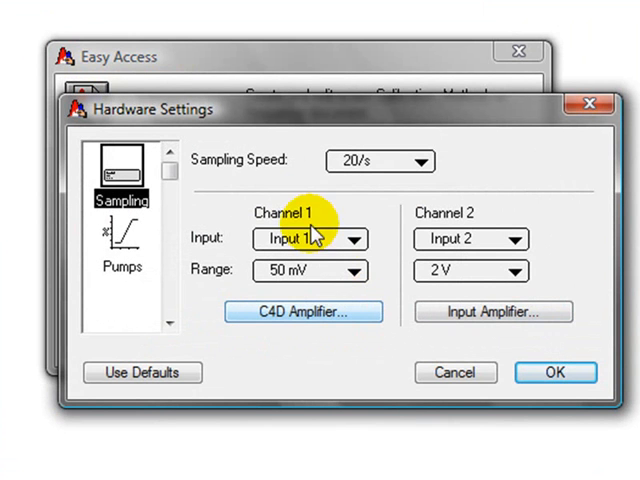
mouse_move(248, 178)
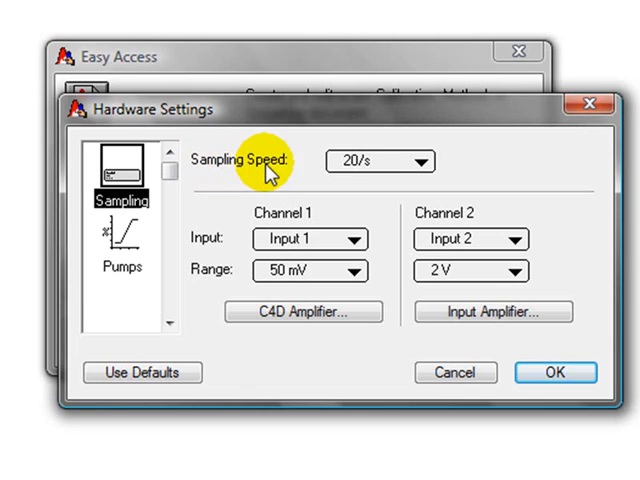
mouse_move(378, 177)
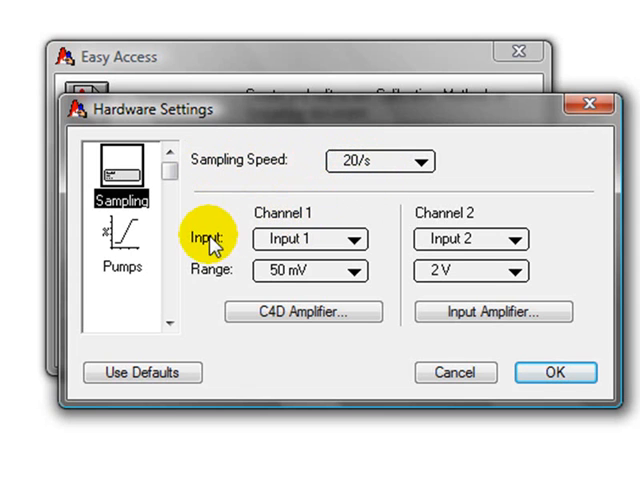
mouse_move(225, 277)
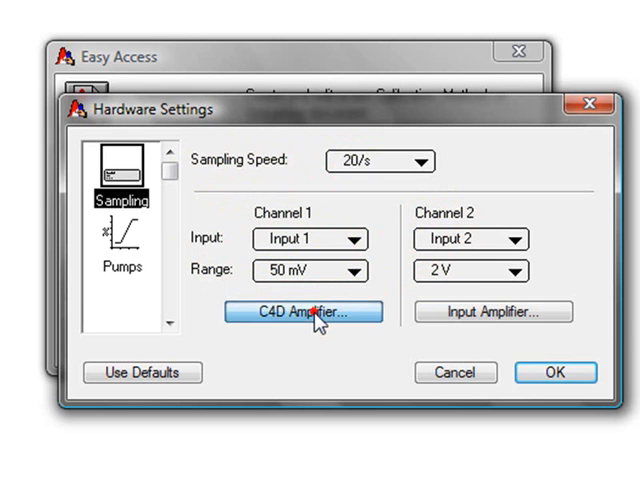
Bring up Channel 1's C4D Amplifier settings: 50 mV range, 5 Hz low pass, 800 kHz excitation at 80%.
click(304, 312)
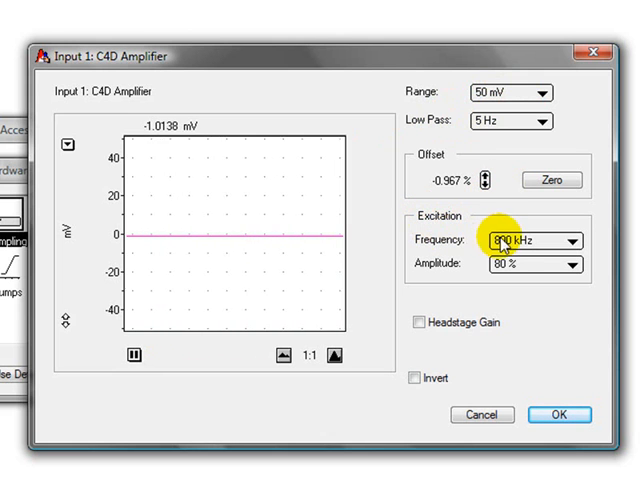
mouse_move(425, 328)
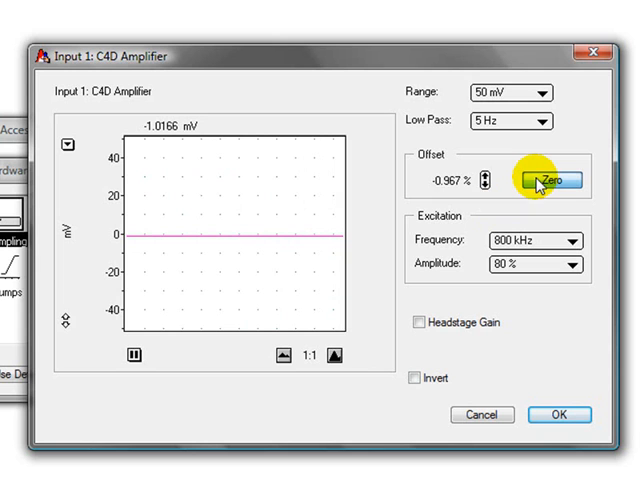
Zero the C4D offset and accept the amplifier and hardware settings.
click(545, 180)
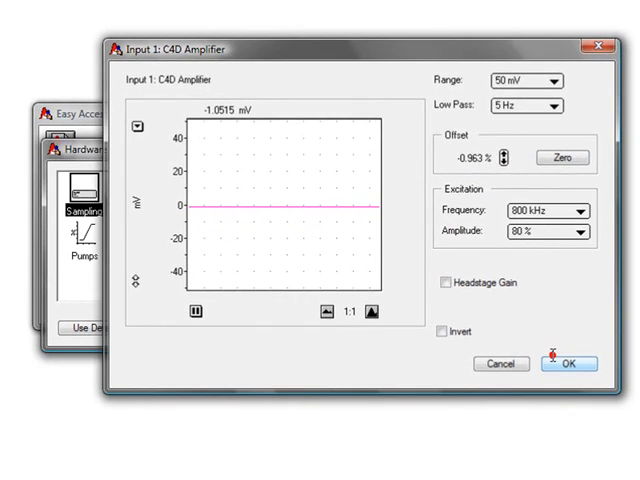
click(568, 363)
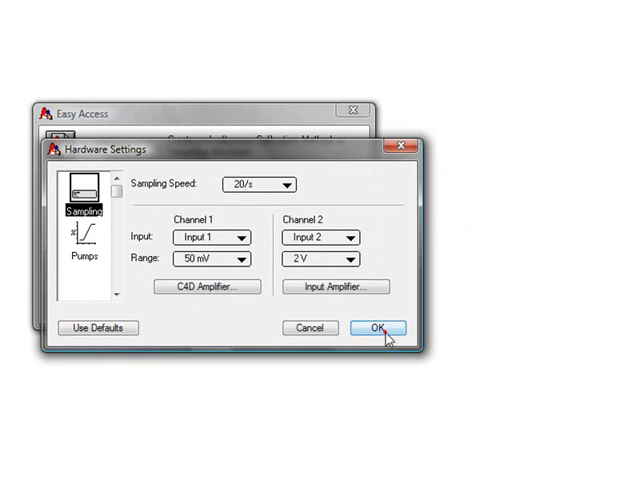
click(375, 328)
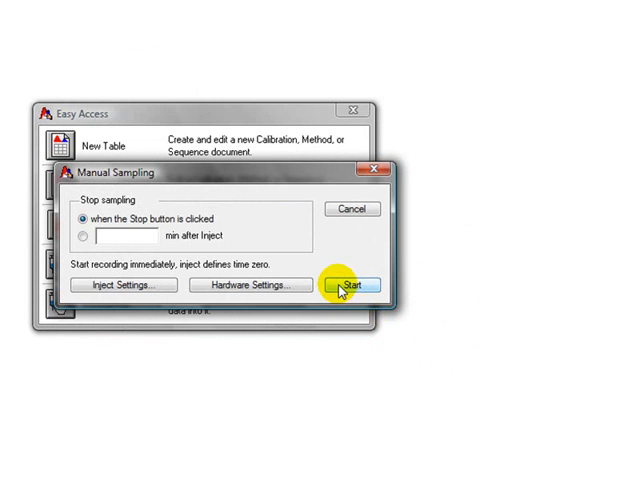
Start manual sampling, saving the data file as 'test'.
click(352, 285)
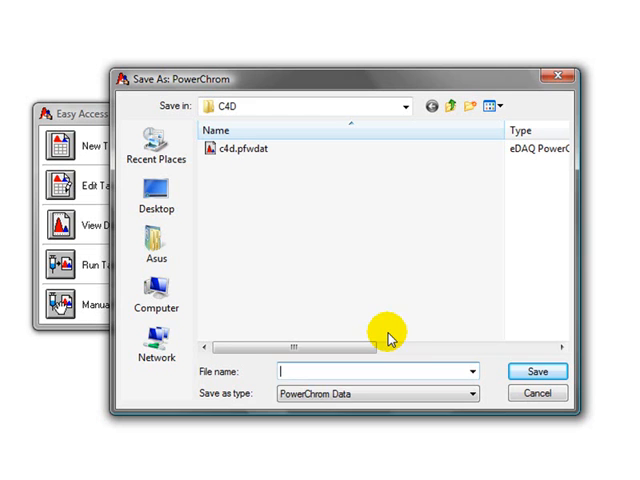
text(test)
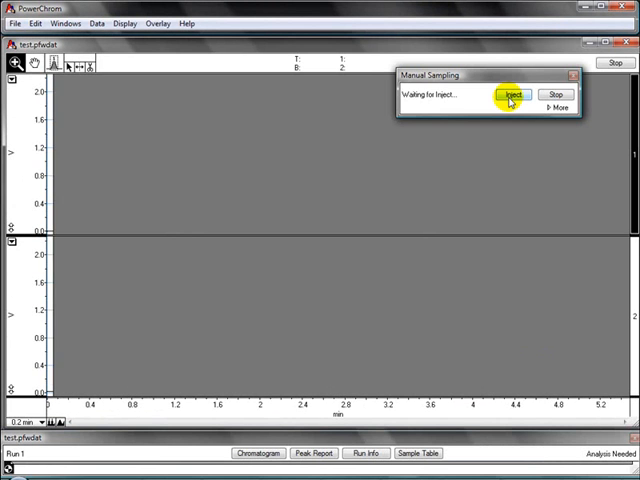
Let the baseline record on both channels while the run waits for injection.
click(512, 94)
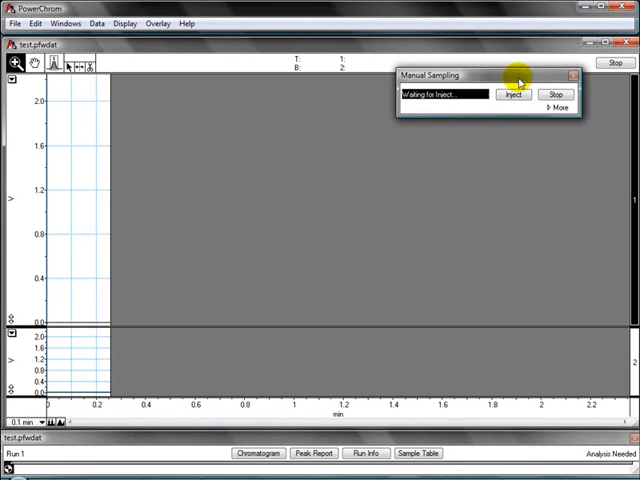
Mark the injection, record the Channel 1 peaks, then stop the run.
click(512, 93)
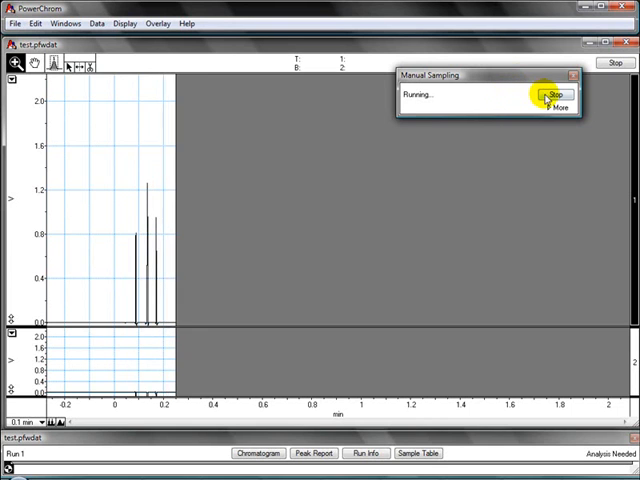
click(555, 96)
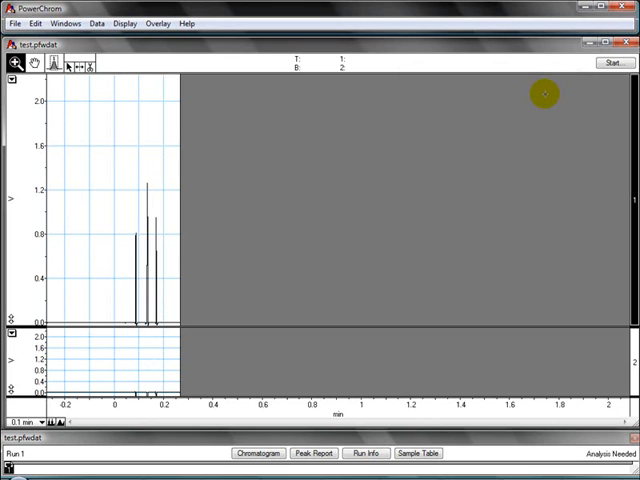